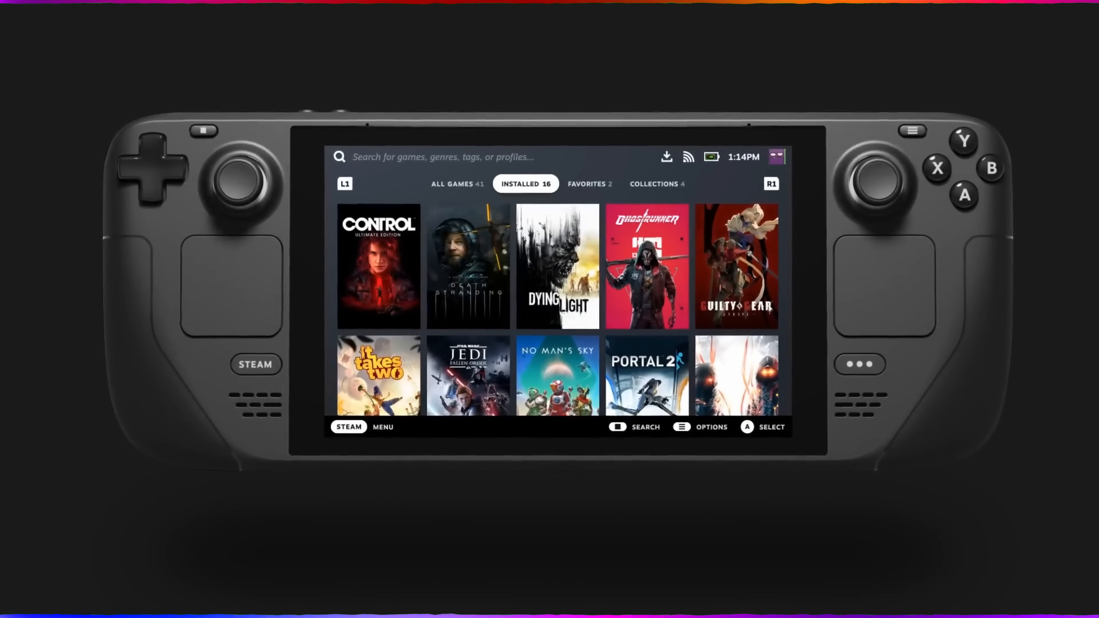
{"action": "left_click", "coordinate": [378, 266]}
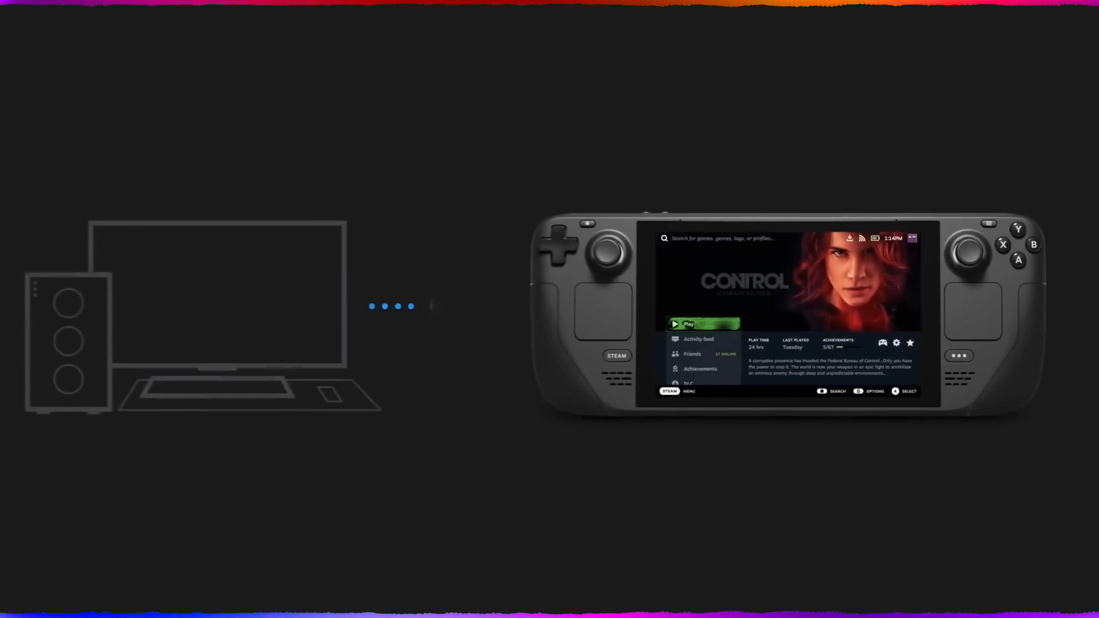
{"action": "left_click", "coordinate": [702, 324]}
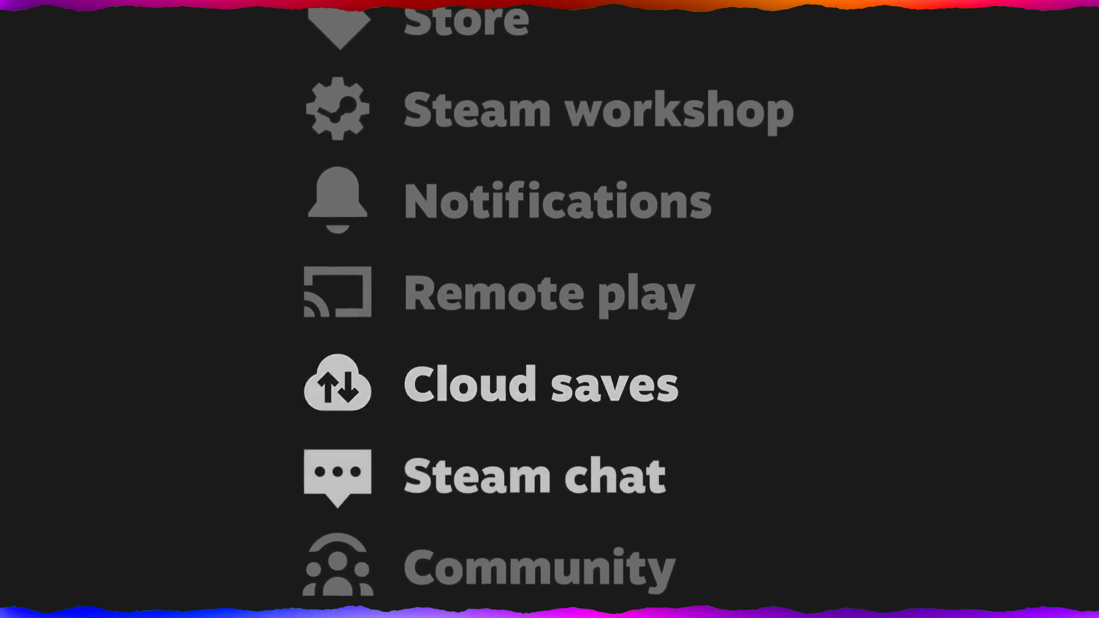
{"action": "scroll", "scroll_direction": "down", "scroll_amount": 3}
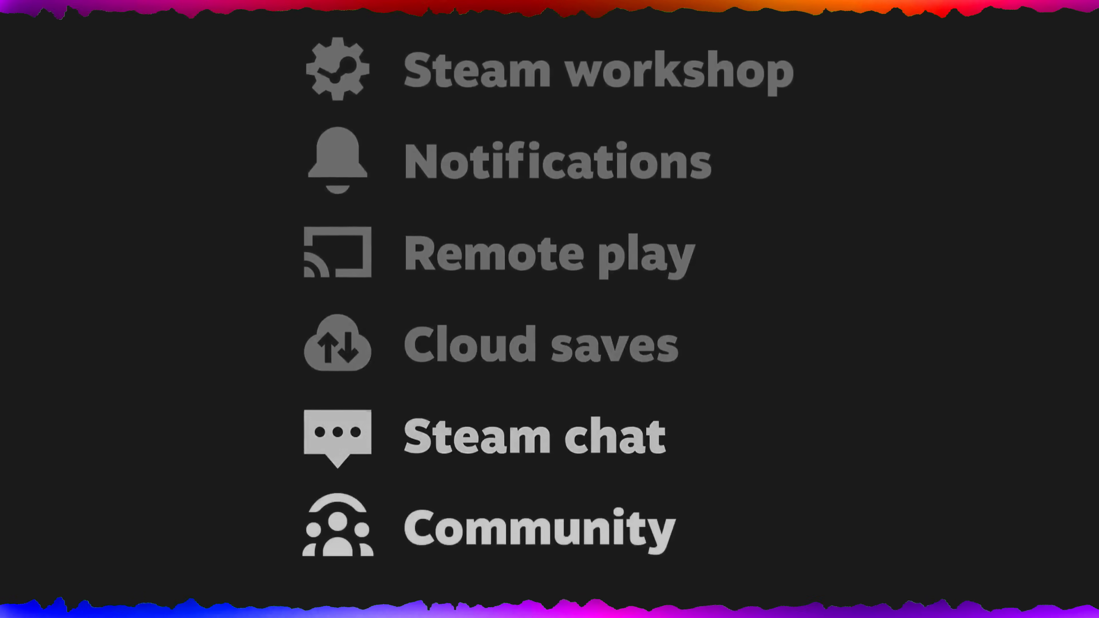
{"action": "scroll", "scroll_direction": "down", "scroll_amount": 3}
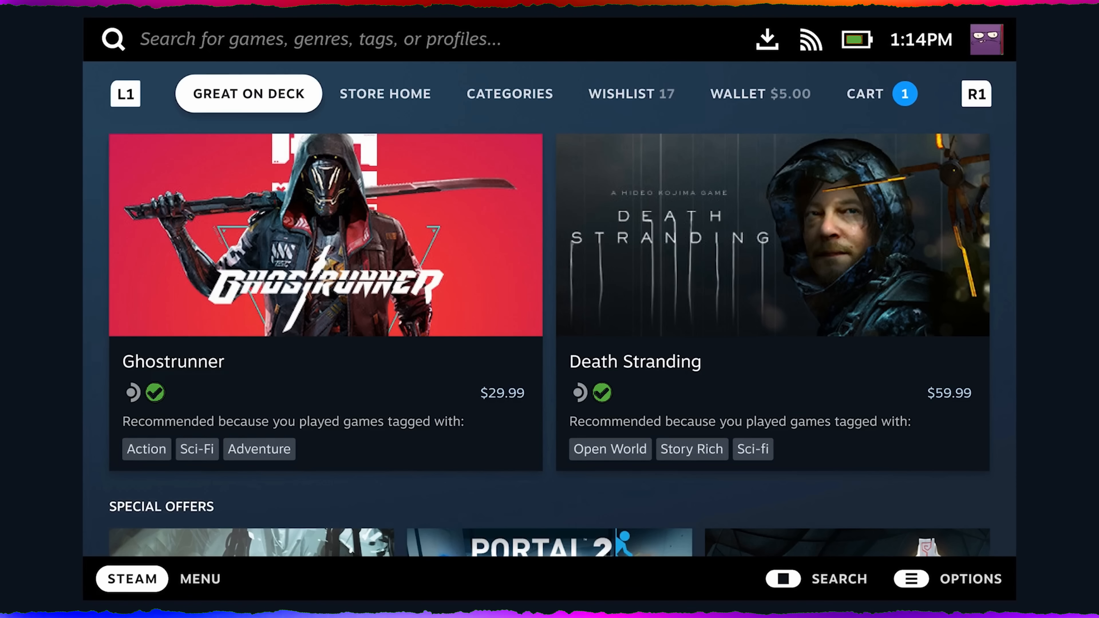
{"action": "left_click", "coordinate": [383, 93]}
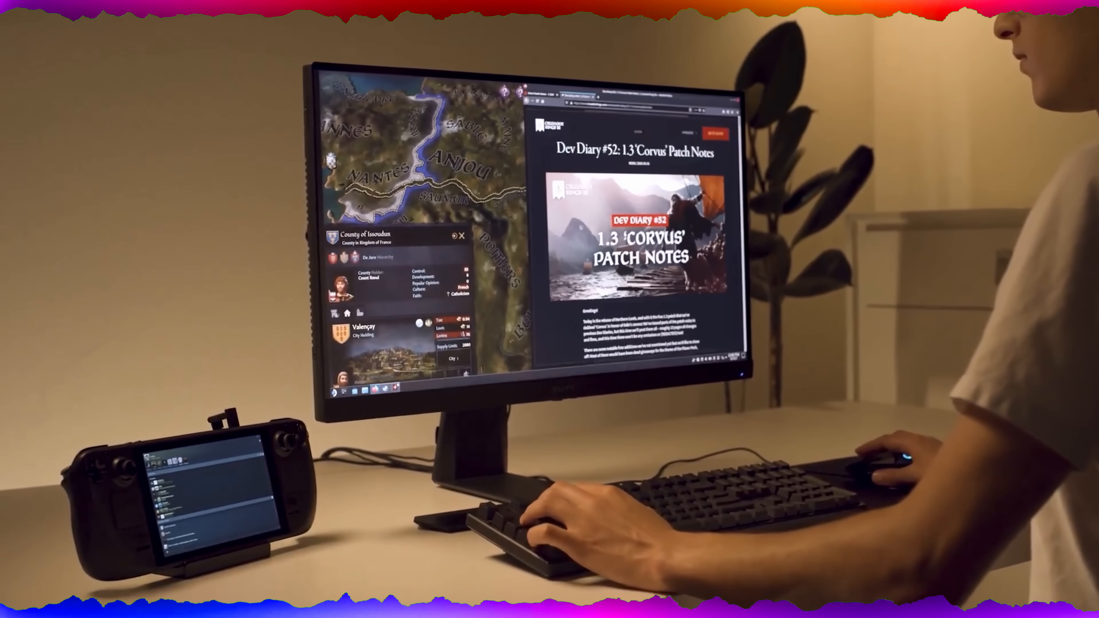
{"action": "scroll", "scroll_direction": "down", "scroll_amount": 3}
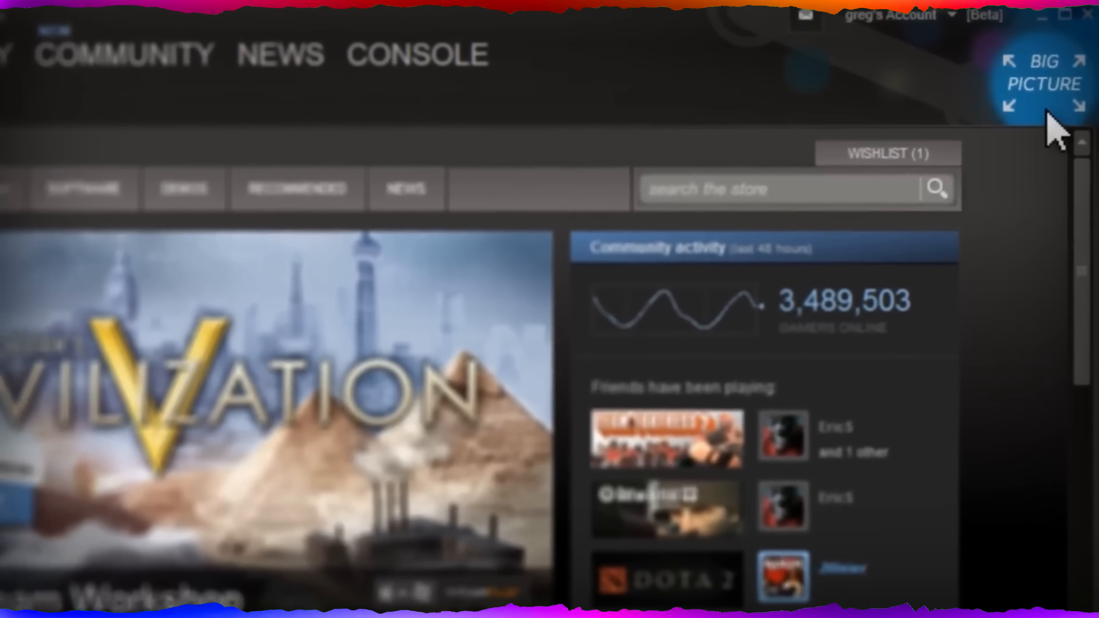
{"action": "left_click", "coordinate": [1042, 74]}
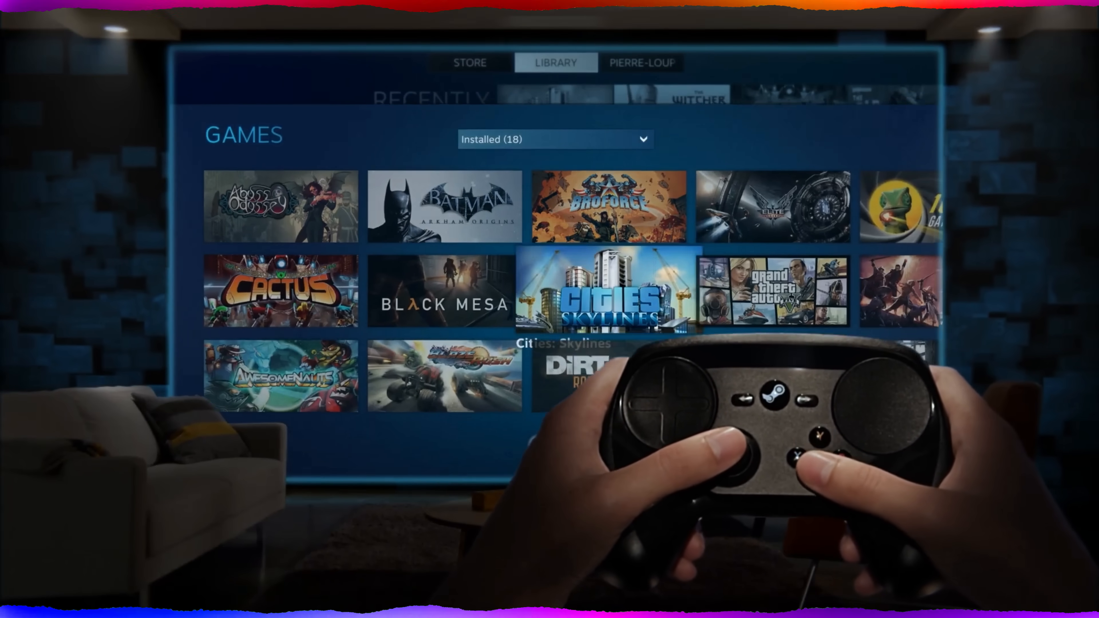
{"action": "left_click", "coordinate": [603, 291]}
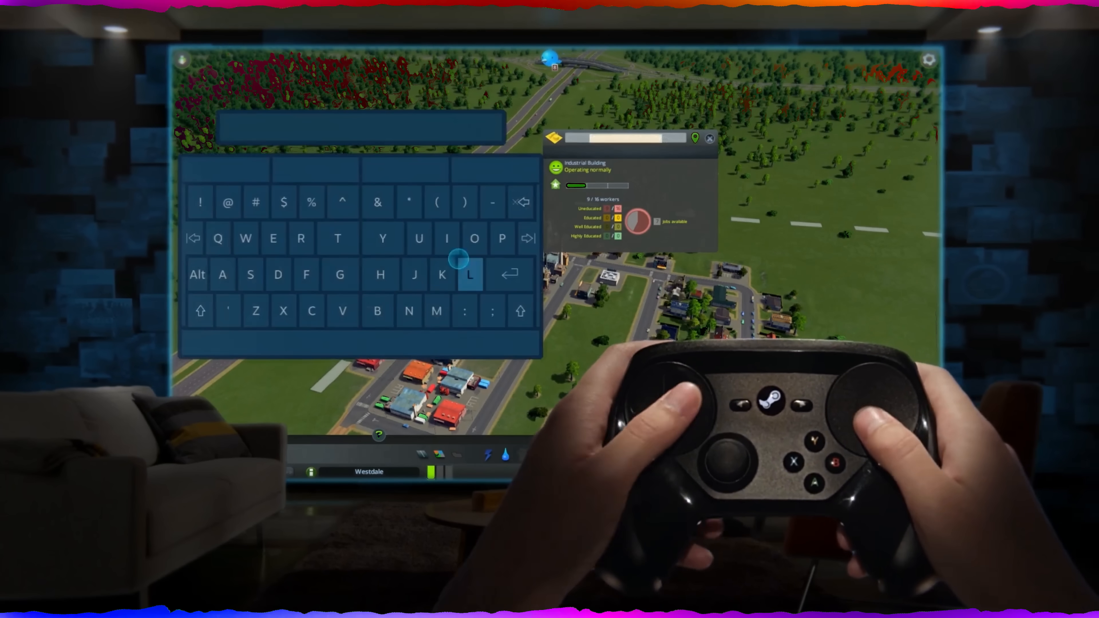
{"action": "type", "text": "Mann"}
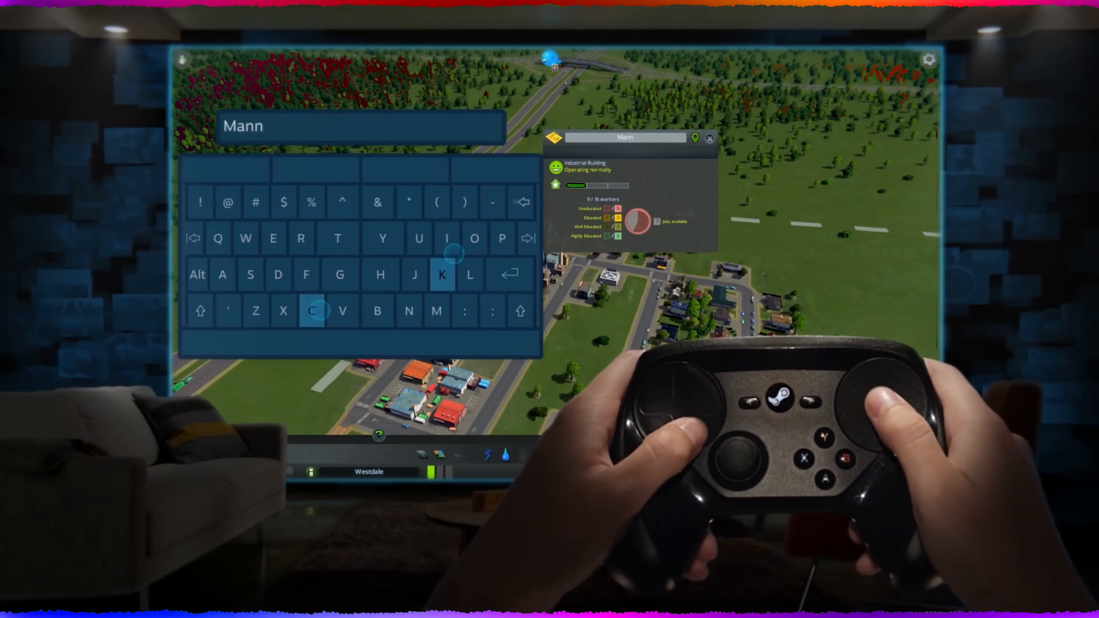